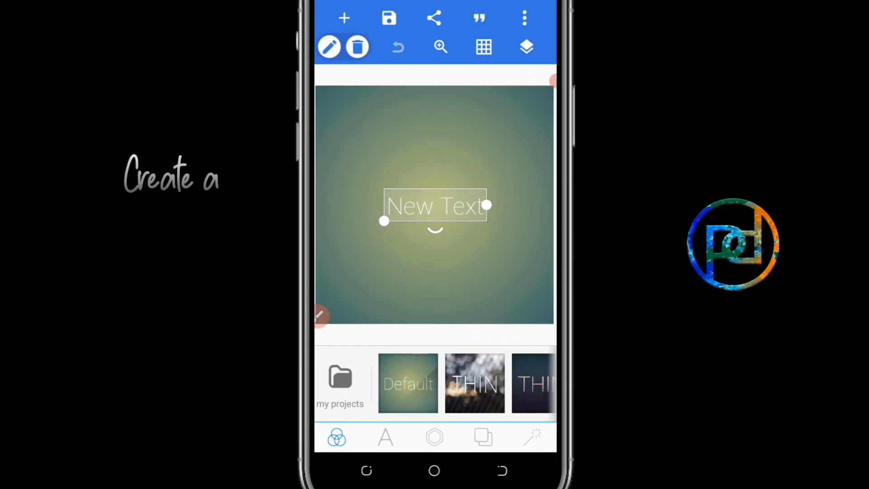
# - Add a rectangle shape with 12% corner radius and a black fill as the tag base
pyautogui.click(434, 438)
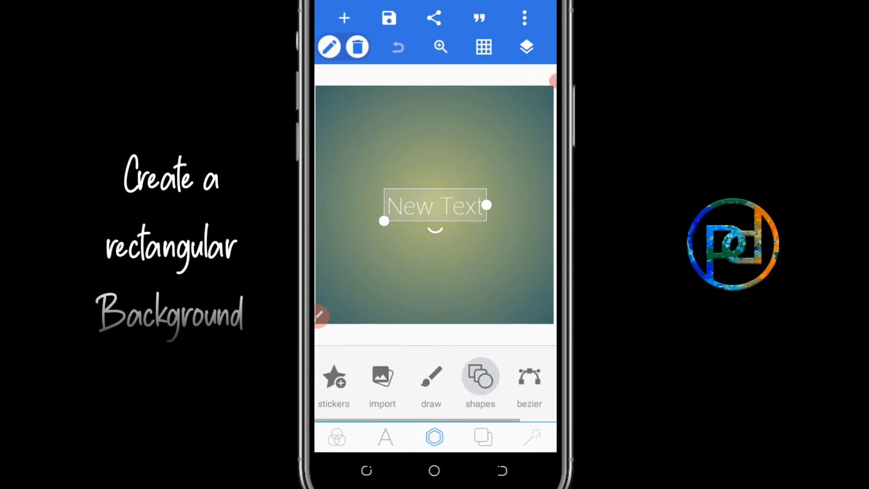
pyautogui.click(480, 382)
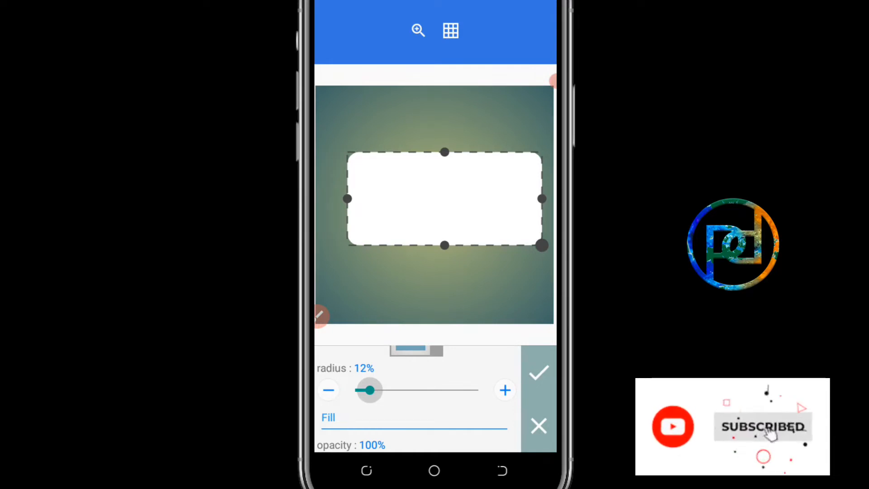
pyautogui.click(327, 416)
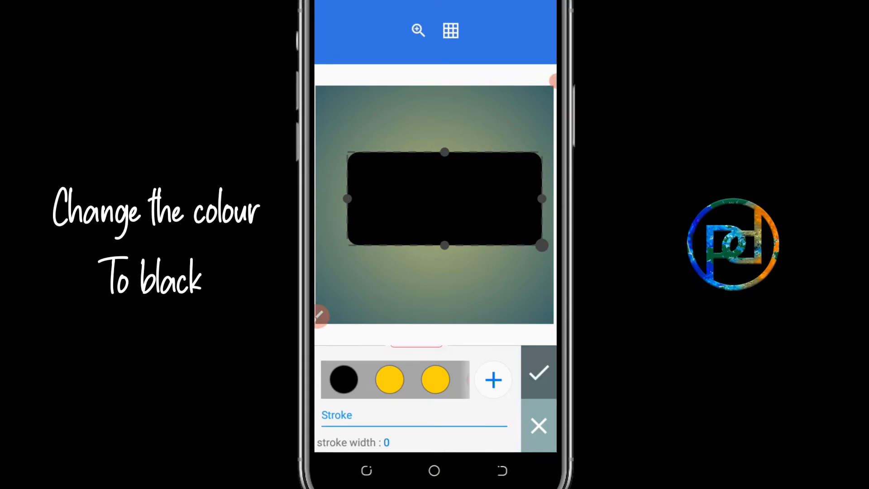
pyautogui.click(538, 371)
pyautogui.write('o')
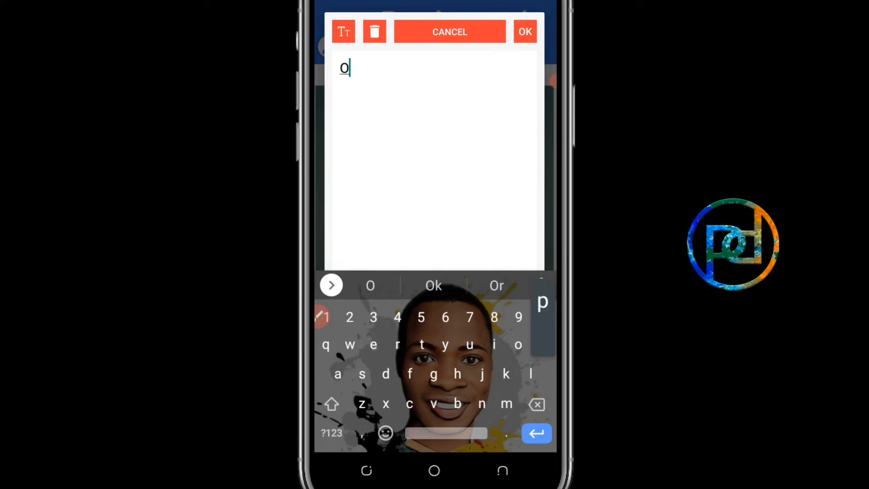
# - Set the text to 'Oped' in the Fiolex girls heart-script font from My fonts
pyautogui.click(525, 32)
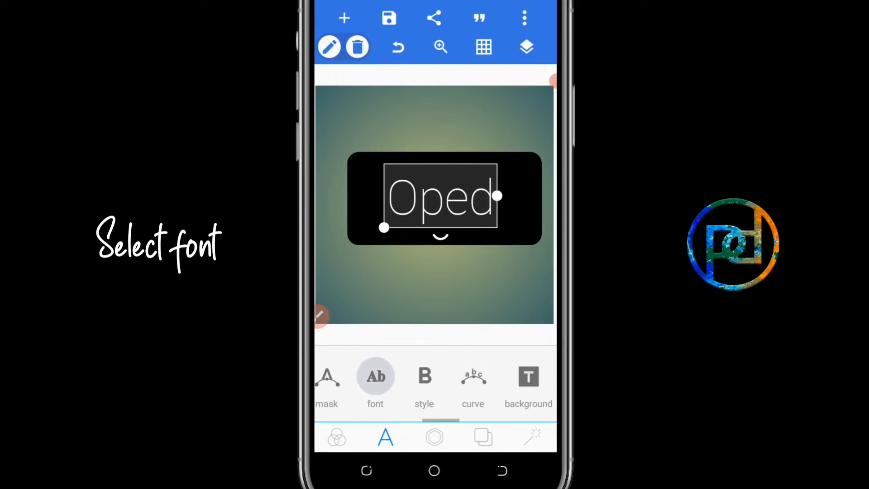
pyautogui.click(374, 382)
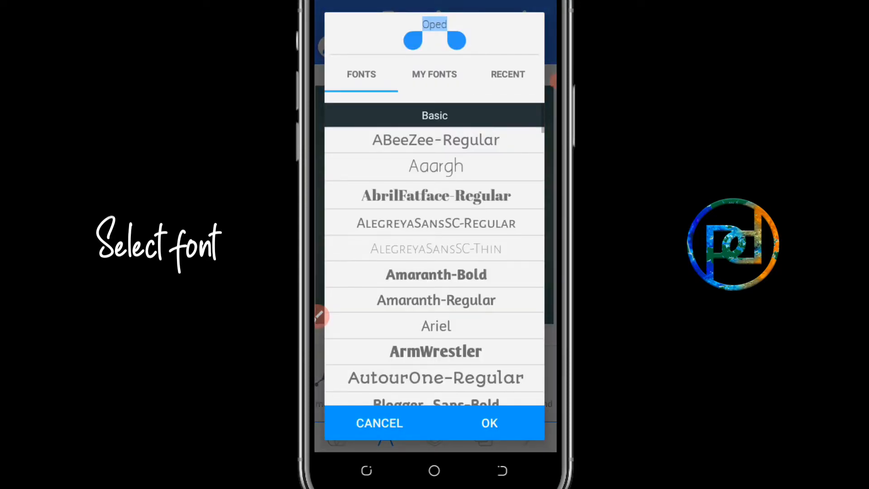
pyautogui.click(507, 73)
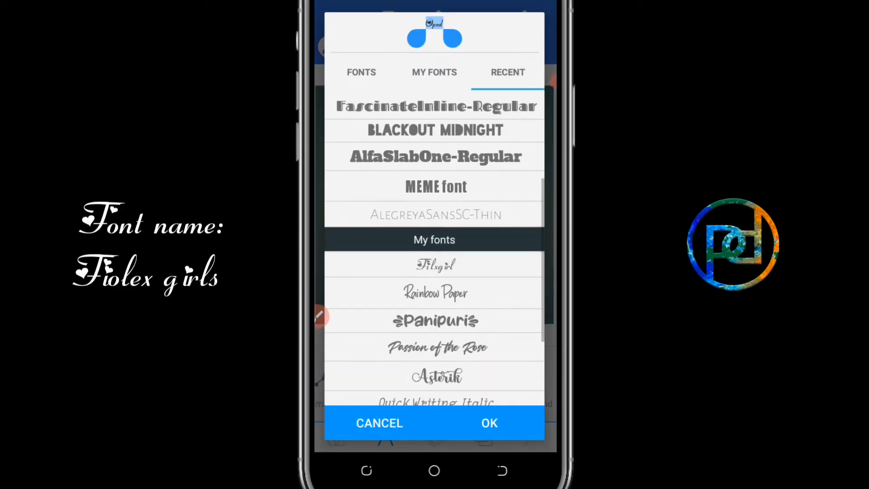
pyautogui.click(489, 423)
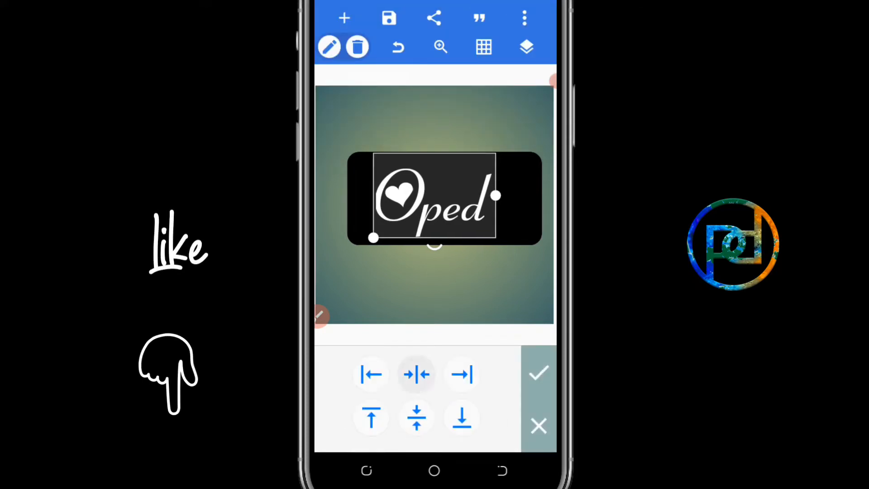
# - Centre the 'Oped' text horizontally and increase its right padding
pyautogui.click(416, 374)
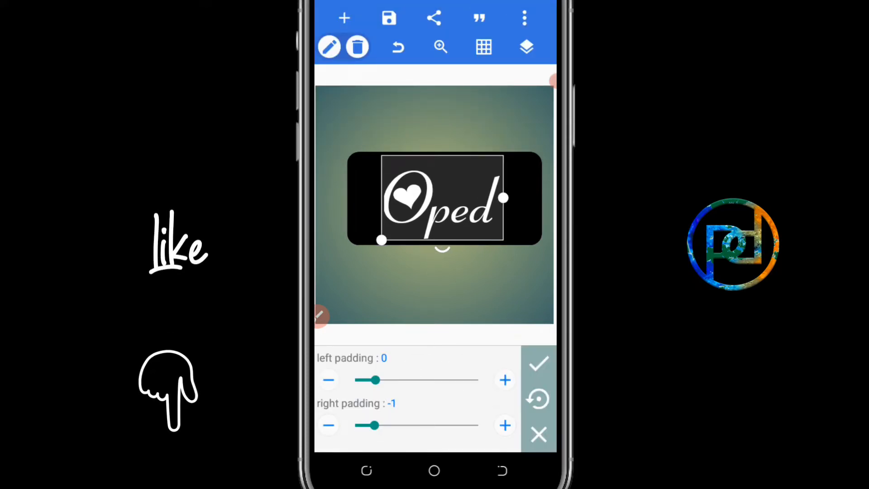
pyautogui.click(504, 426)
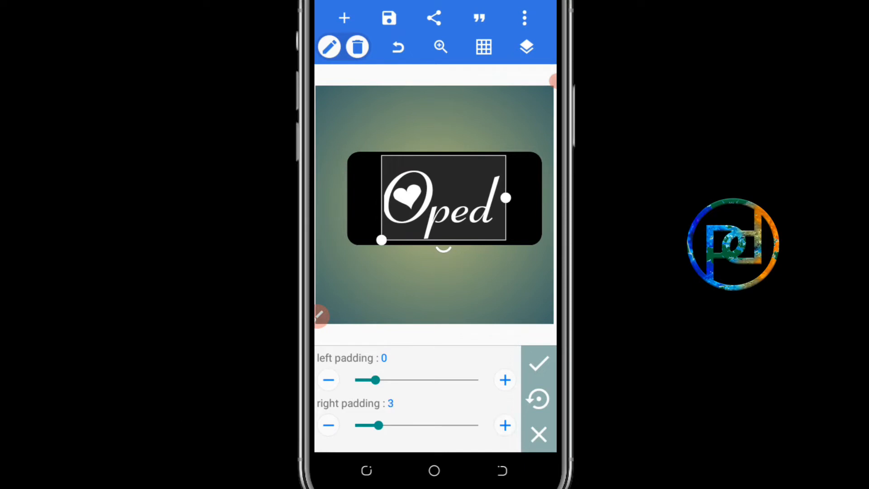
pyautogui.click(504, 379)
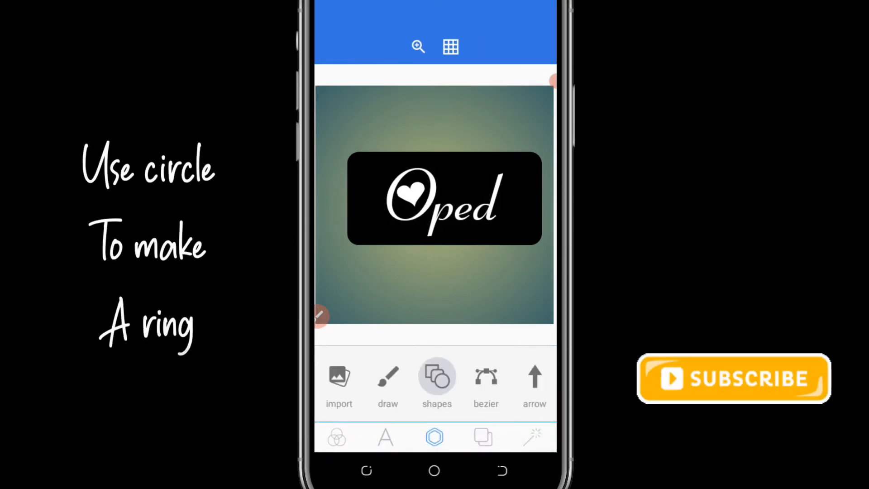
# - Add a small stroked circle ring and nudge it onto the tag's left edge
pyautogui.click(435, 380)
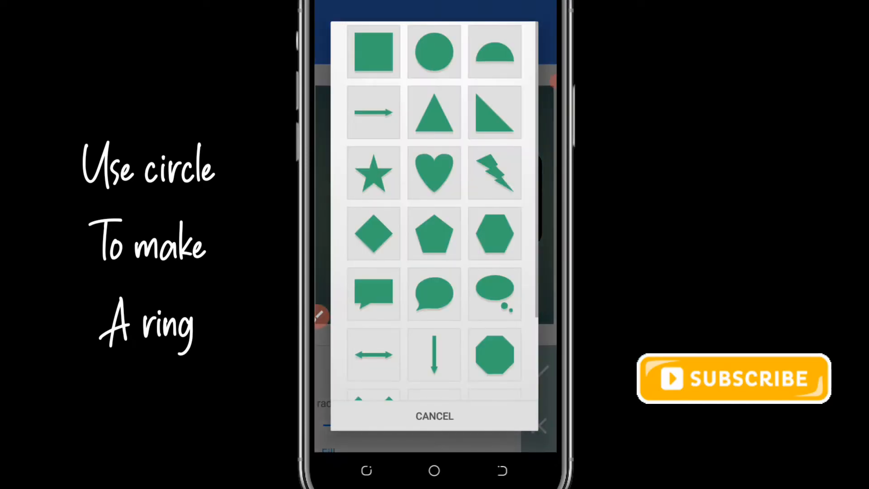
pyautogui.click(434, 51)
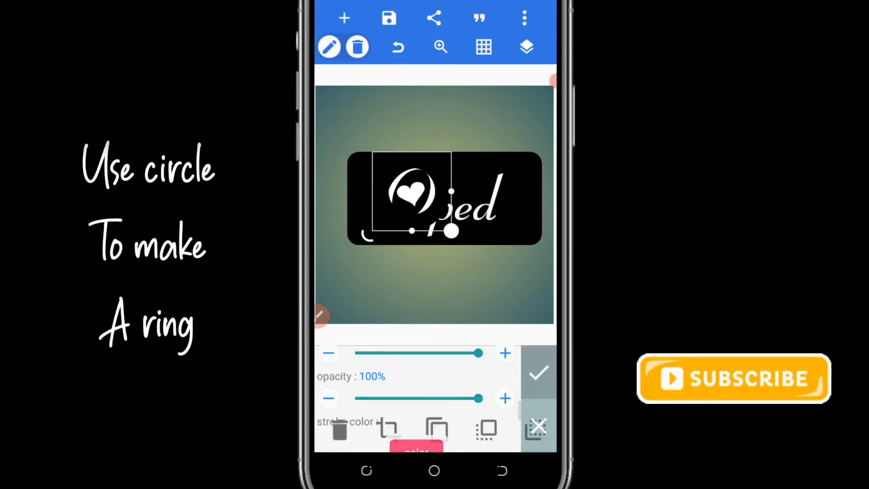
pyautogui.click(538, 372)
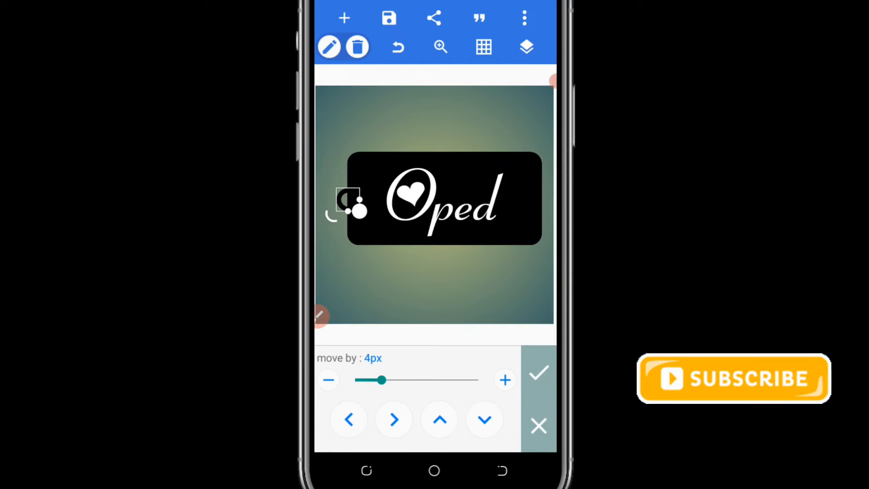
pyautogui.click(538, 372)
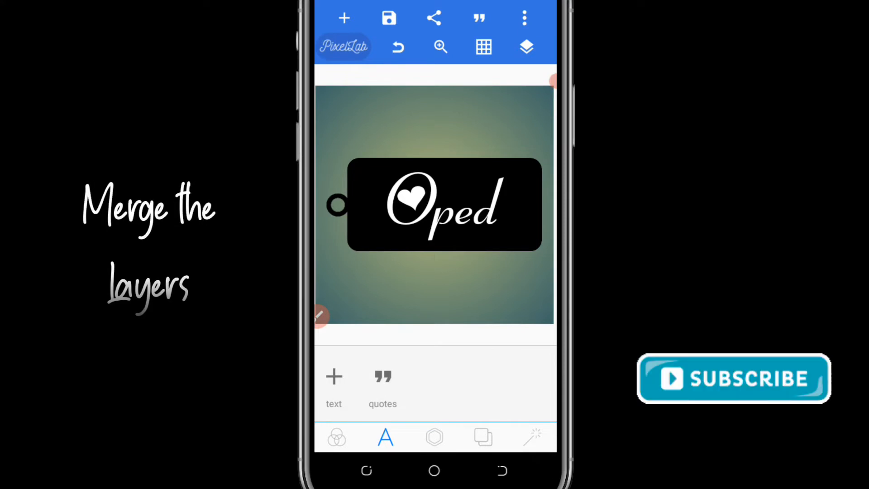
# - Merge all layers into one tag image and tilt it diagonally
pyautogui.click(525, 46)
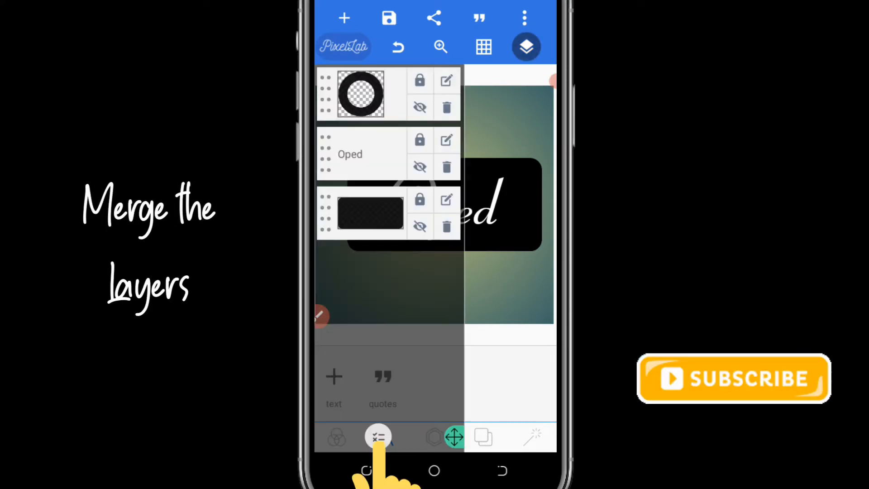
pyautogui.click(379, 437)
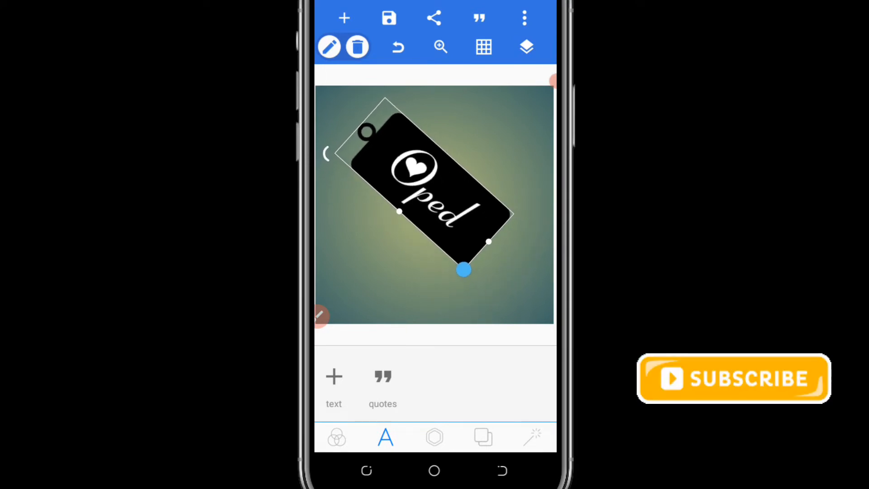
# - Erase the white lettering colour at tolerance 70 so the background shows through
pyautogui.click(434, 436)
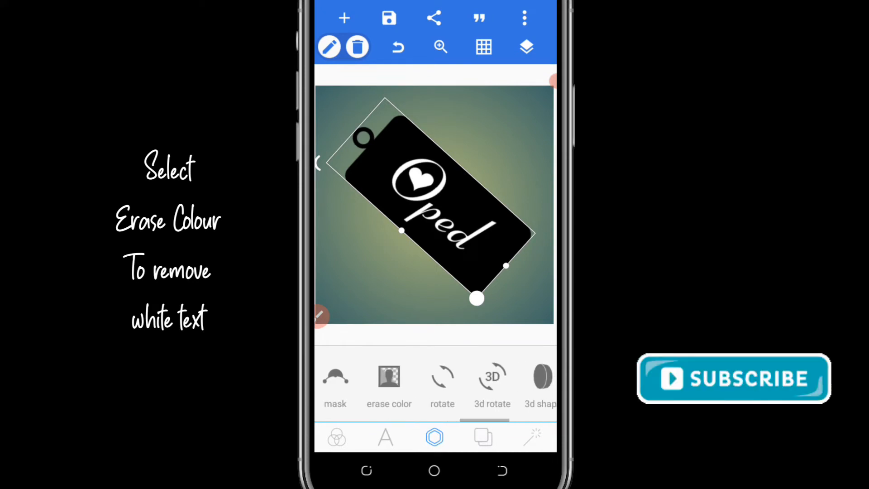
pyautogui.click(390, 383)
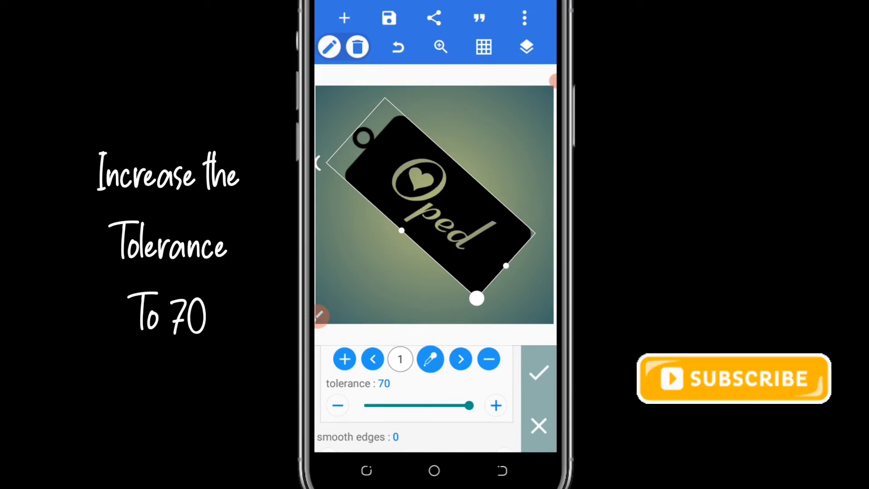
pyautogui.click(537, 371)
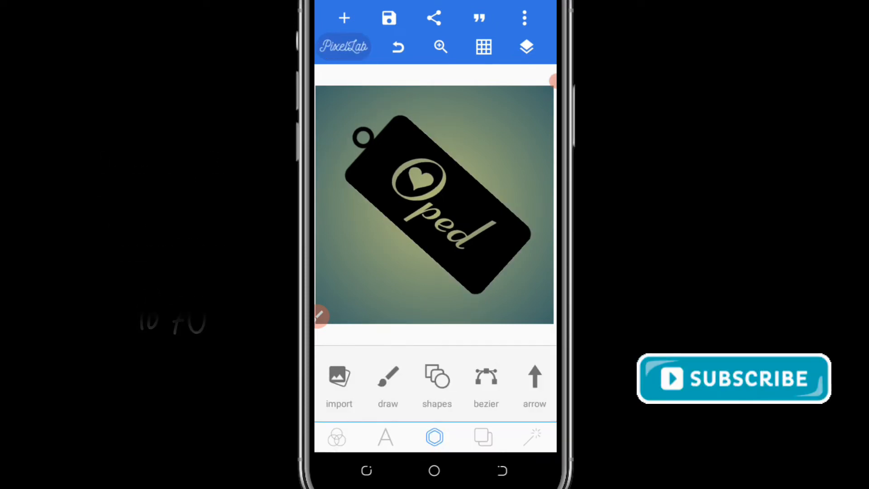
# - Fill the tag with a brushed gold texture via a square shape's texture fill
pyautogui.click(436, 382)
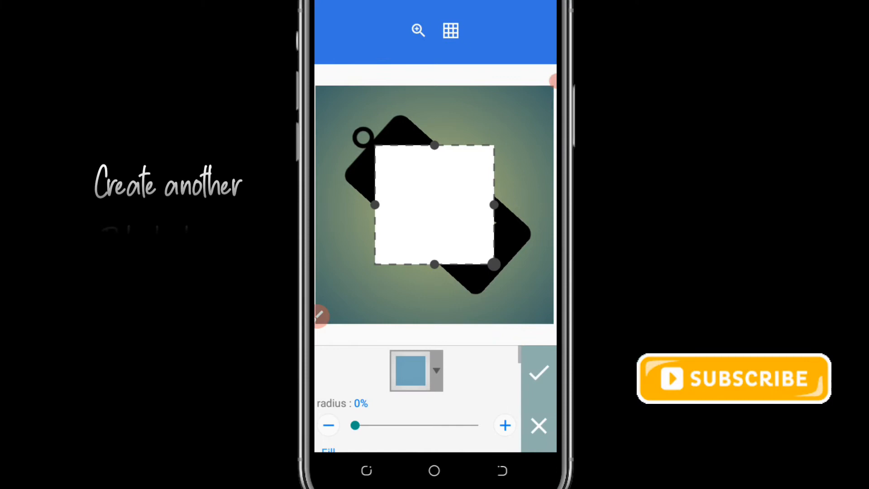
pyautogui.click(417, 371)
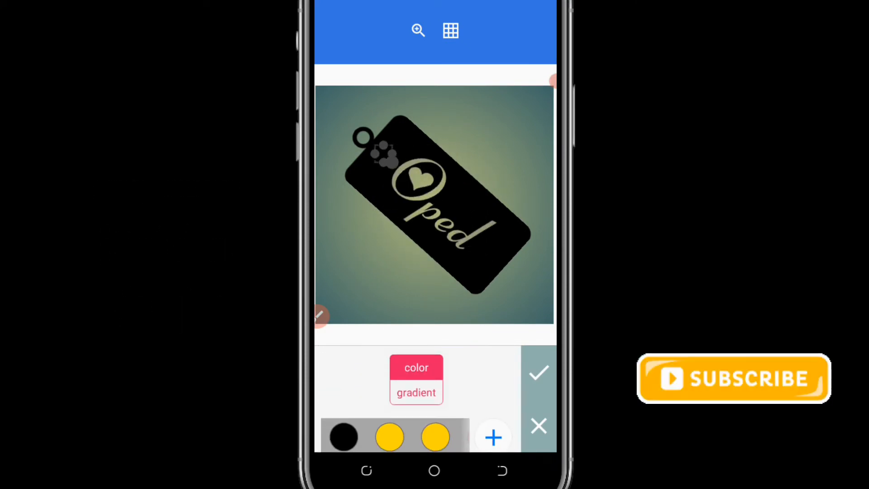
pyautogui.click(538, 372)
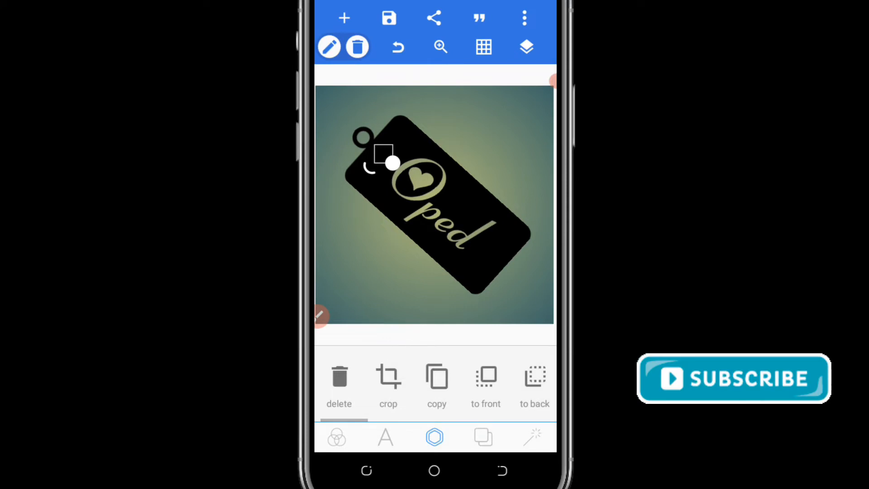
pyautogui.click(525, 46)
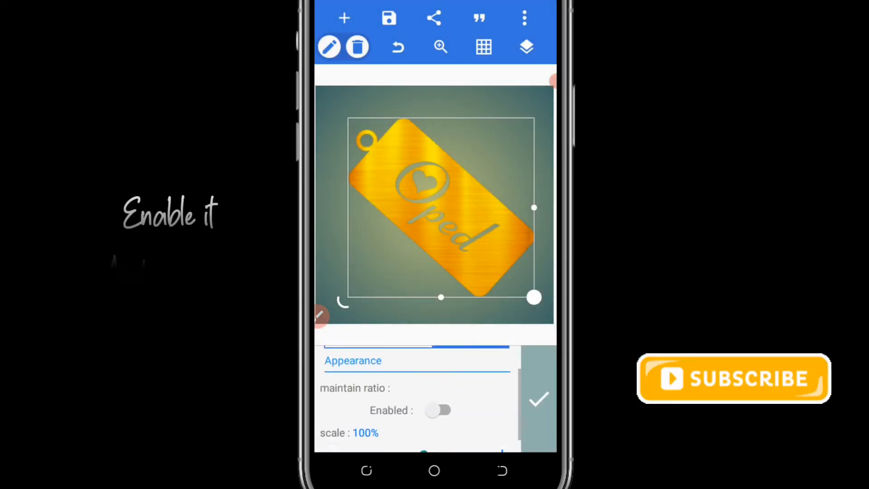
pyautogui.click(440, 410)
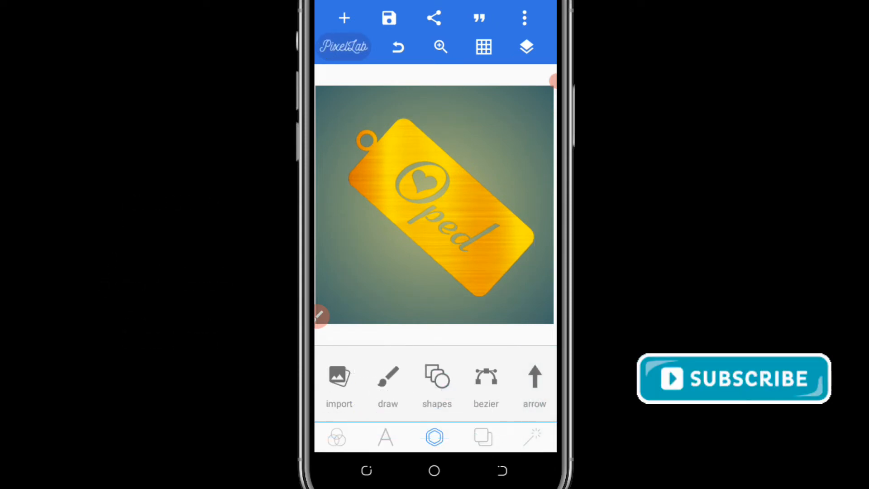
# - Emboss the gold tag with Specular Hardness 85 and Bevel 28
pyautogui.click(436, 208)
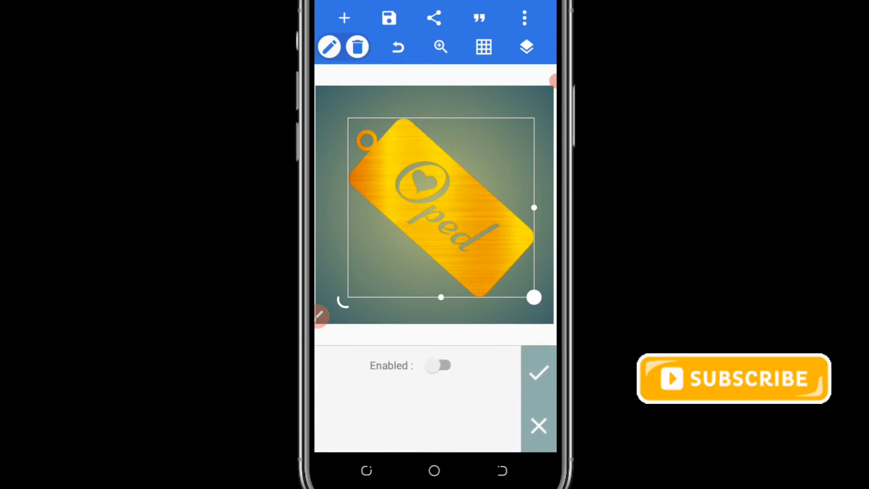
pyautogui.click(440, 365)
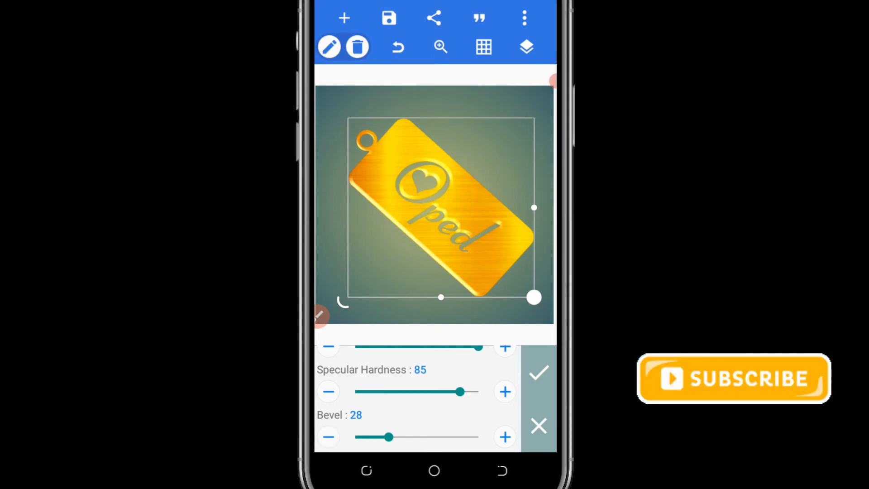
pyautogui.click(538, 371)
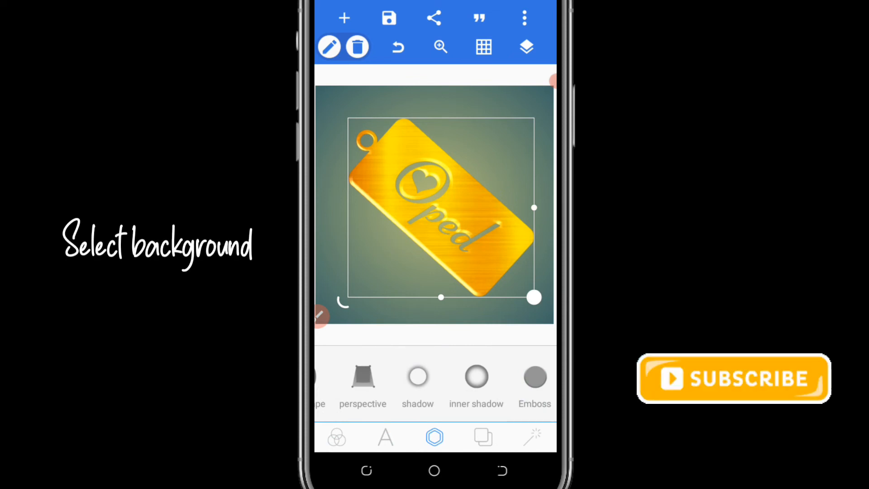
# - Set the background to the road photo from the gallery
pyautogui.click(482, 437)
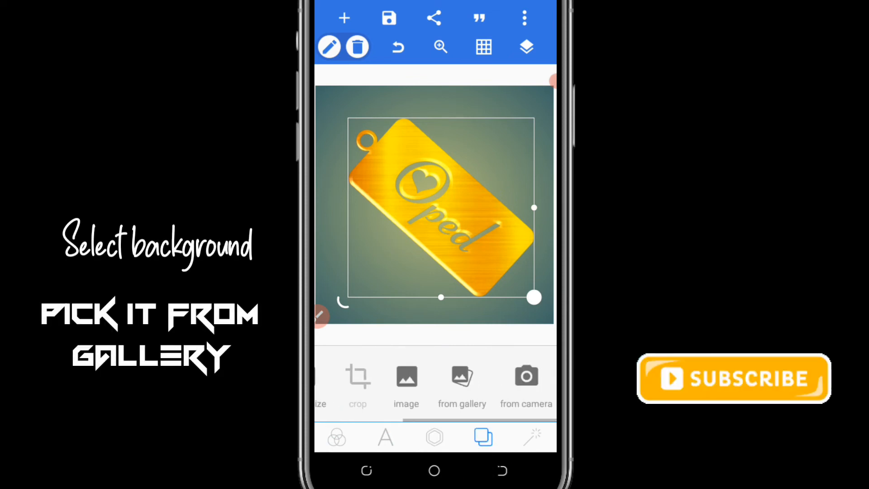
pyautogui.click(462, 382)
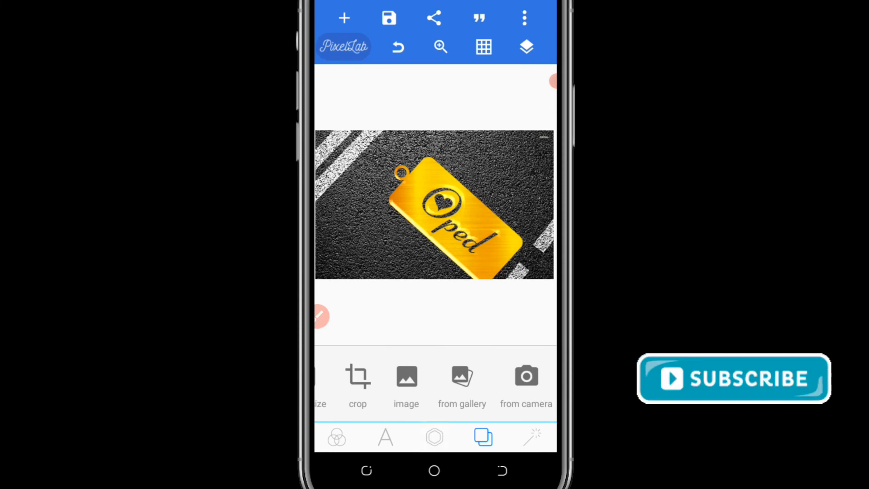
# - Import the keychain PNG and place it at the tag's hole
pyautogui.click(435, 437)
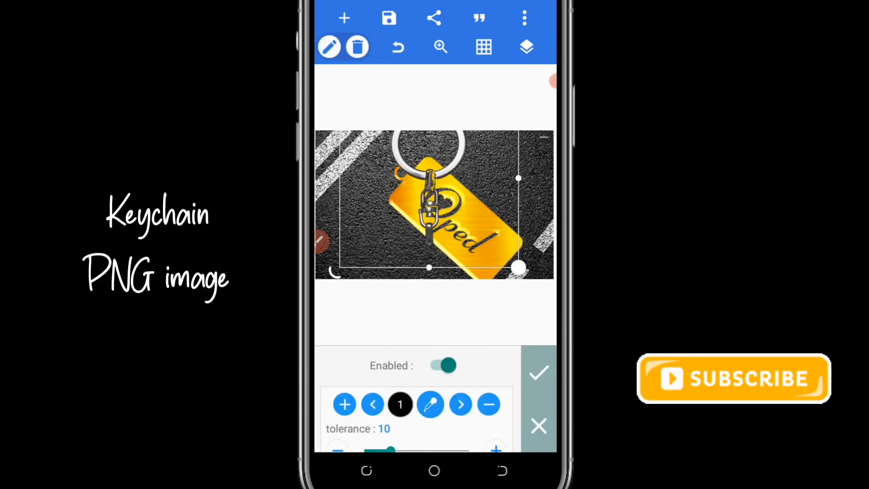
pyautogui.click(538, 371)
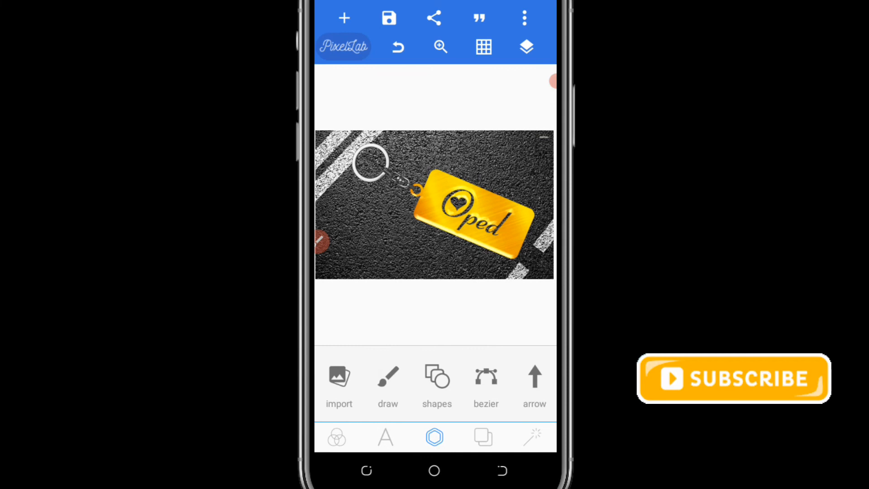
# - Merge the keychain and tag layers into one object, confirming with OK
pyautogui.click(525, 47)
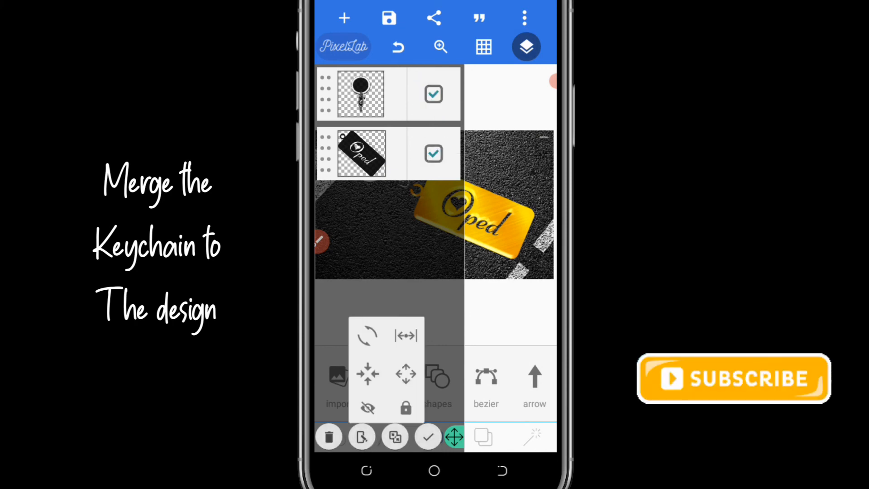
pyautogui.click(395, 438)
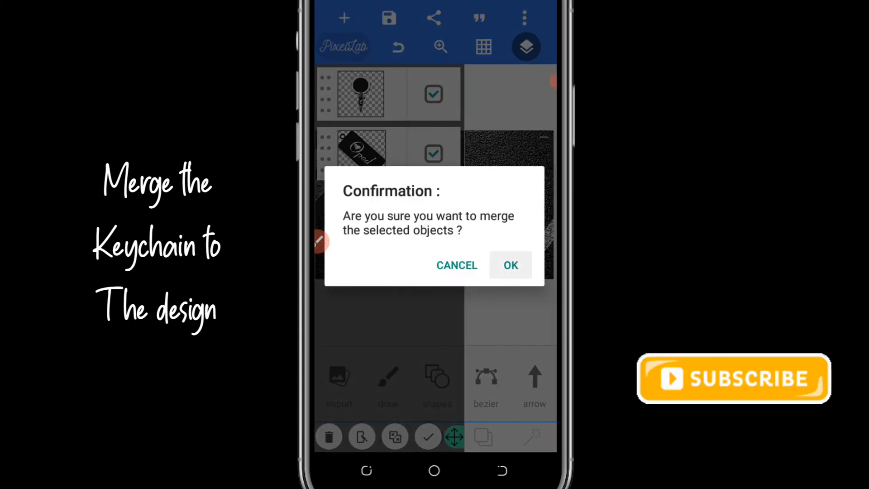
pyautogui.click(510, 266)
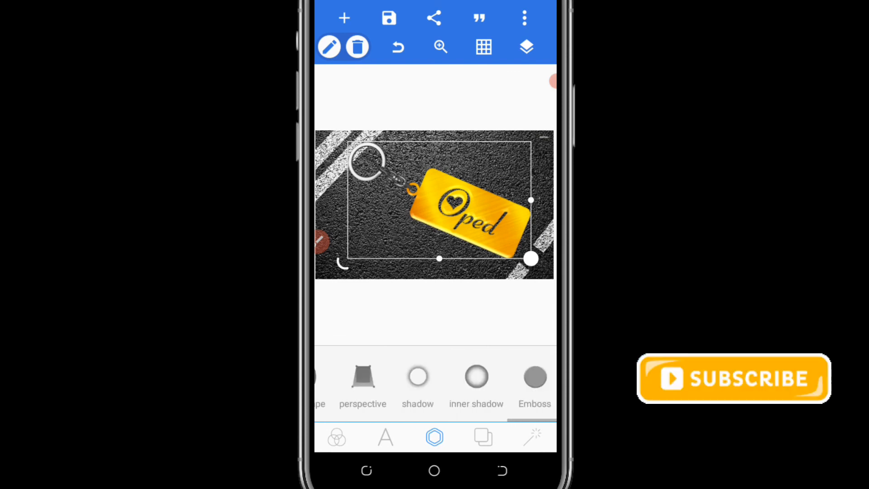
# - Give the merged keychain tag a shadow with blur 0, offset x -4, offset y 3
pyautogui.click(417, 382)
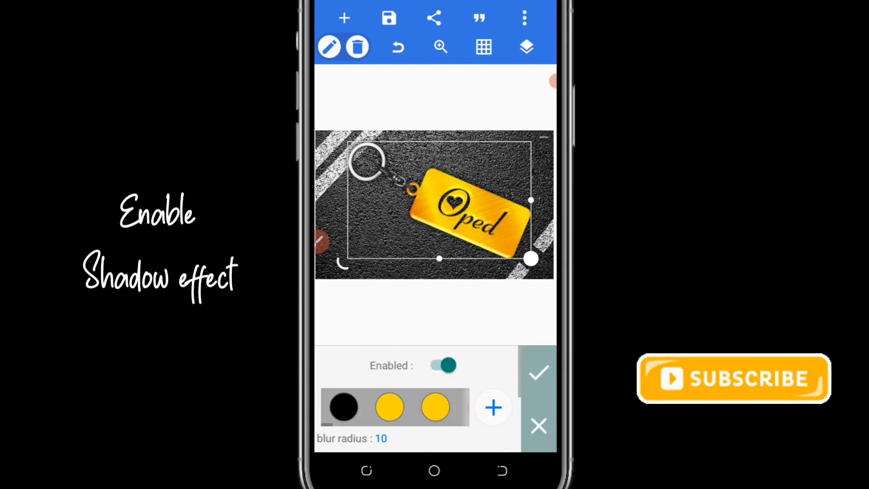
pyautogui.scroll(-3)
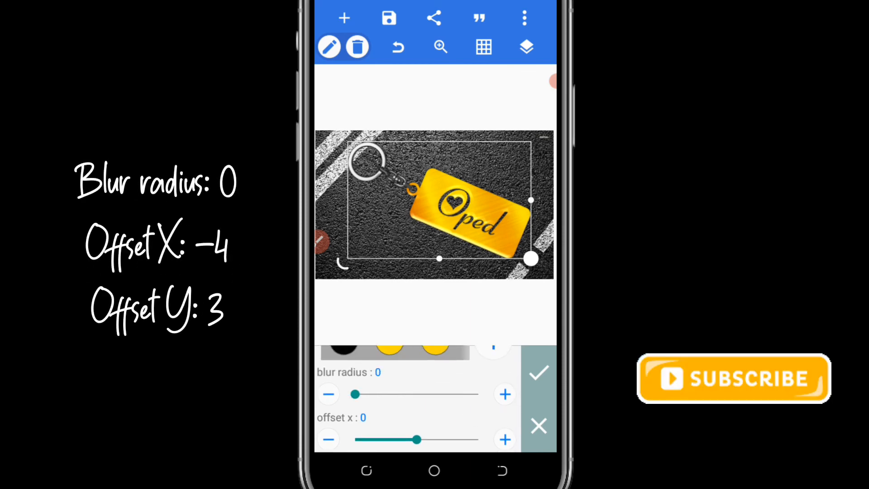
pyautogui.scroll(3)
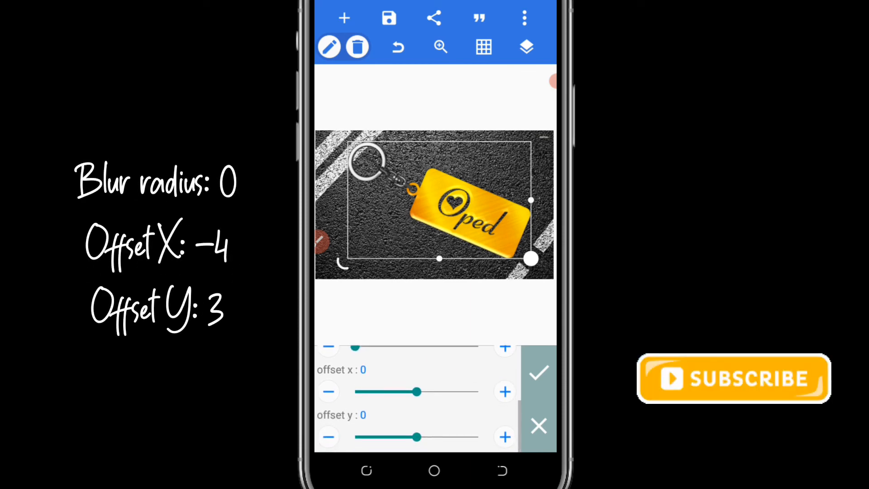
pyautogui.click(328, 392)
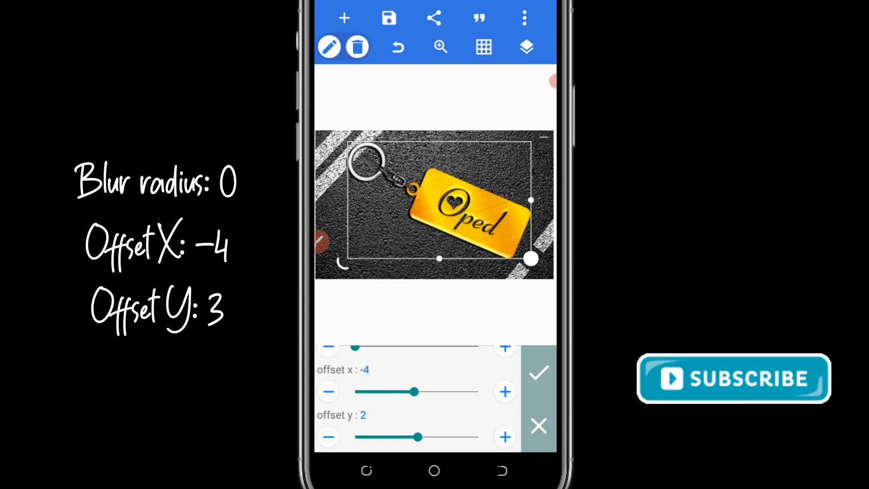
pyautogui.click(505, 438)
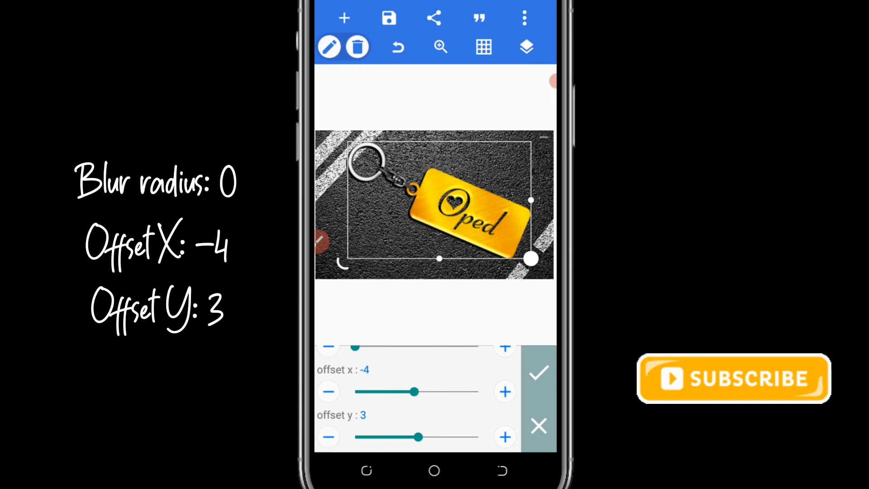
pyautogui.click(538, 371)
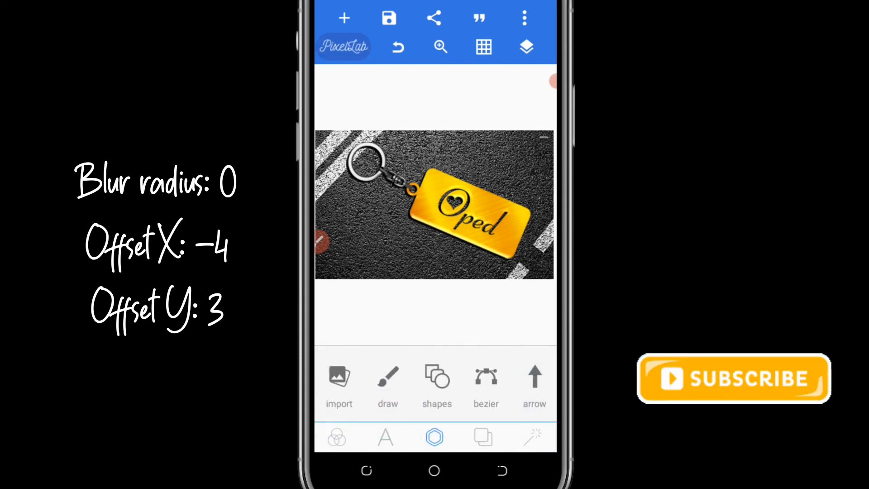